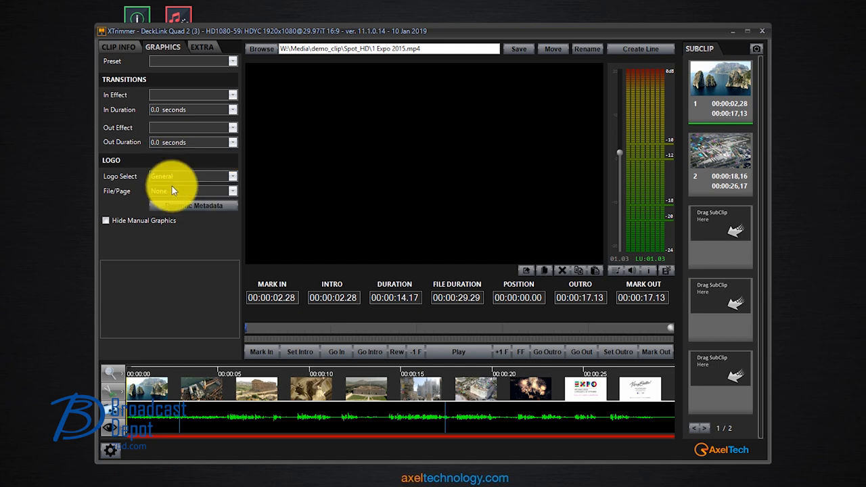
Open the file chooser from the Logo File/Page field in the Graphics tab.
{"action": "left_click", "coordinate": [233, 191]}
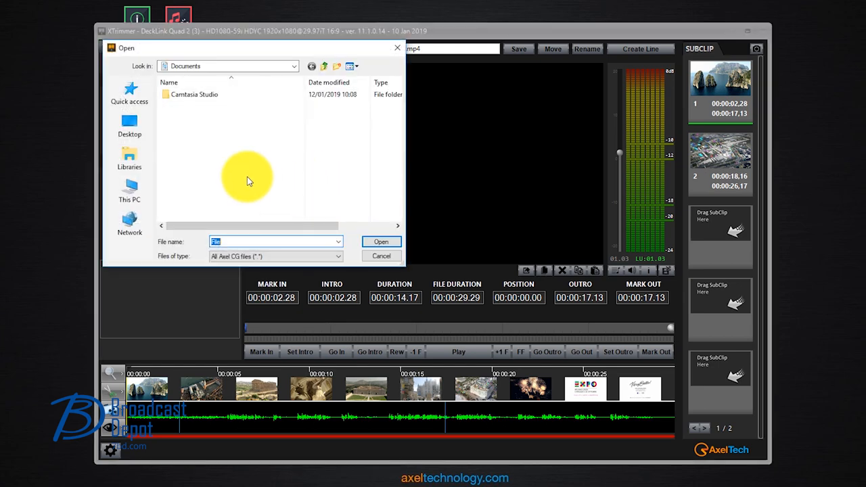
Assign 01_Axel.acg from Links > Axel CG Samples > Samples to the clip.
{"action": "left_click", "coordinate": [129, 190]}
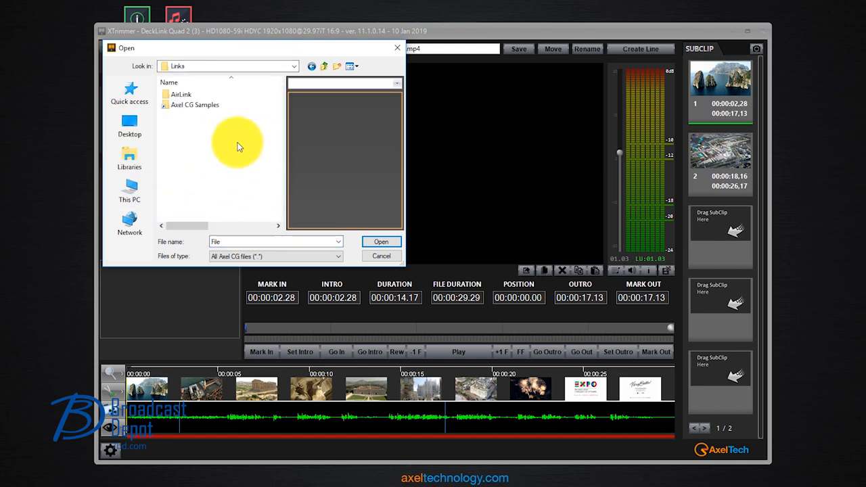
{"action": "double_click", "coordinate": [194, 104]}
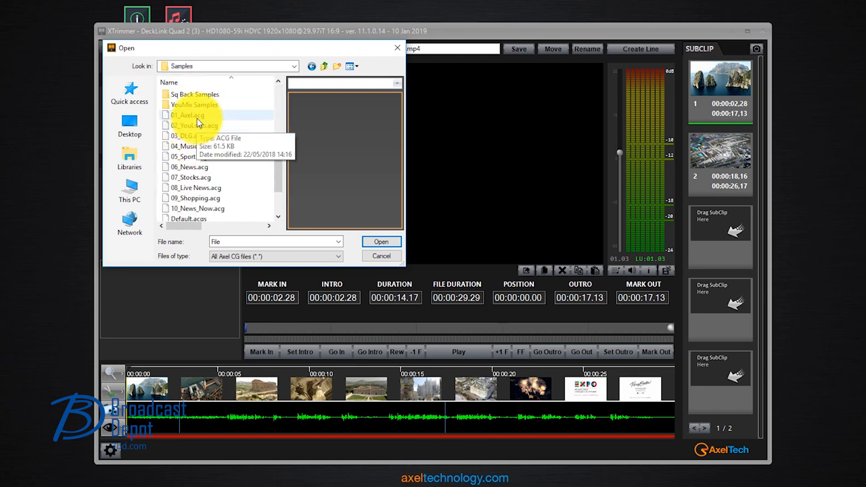
{"action": "left_click", "coordinate": [381, 241]}
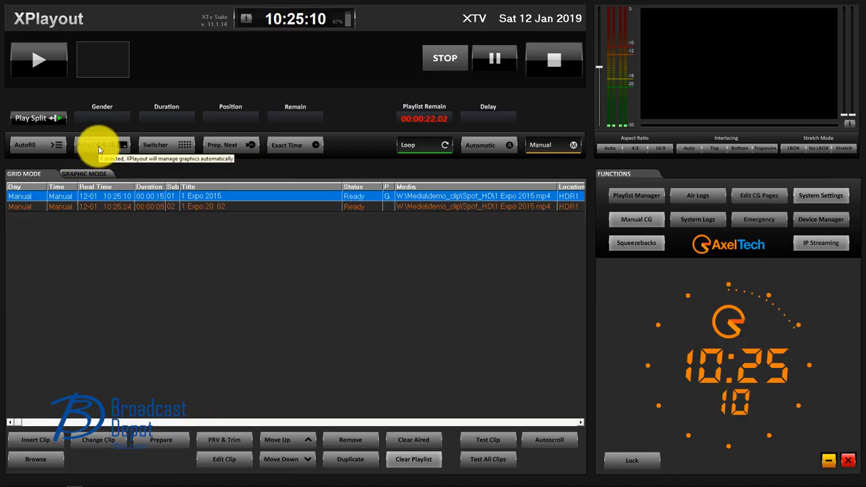
Play the first Expo 2015 subclip on air with Auto CG graphics overlaid.
{"action": "left_click", "coordinate": [39, 59]}
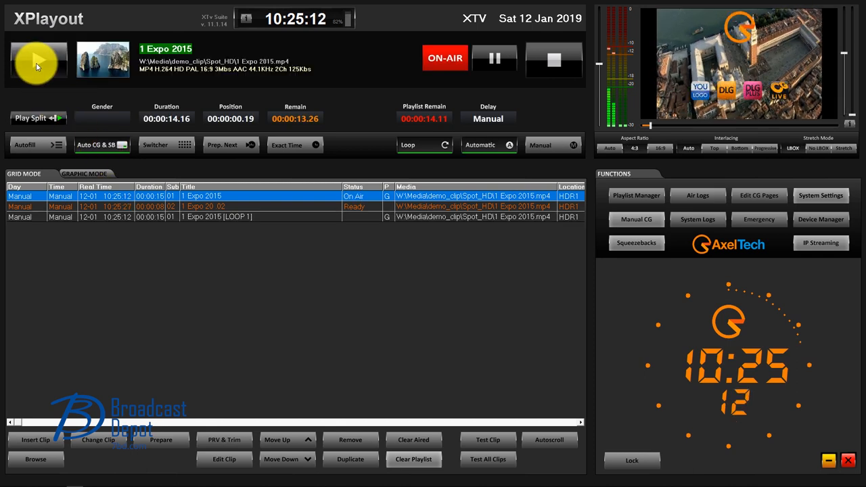